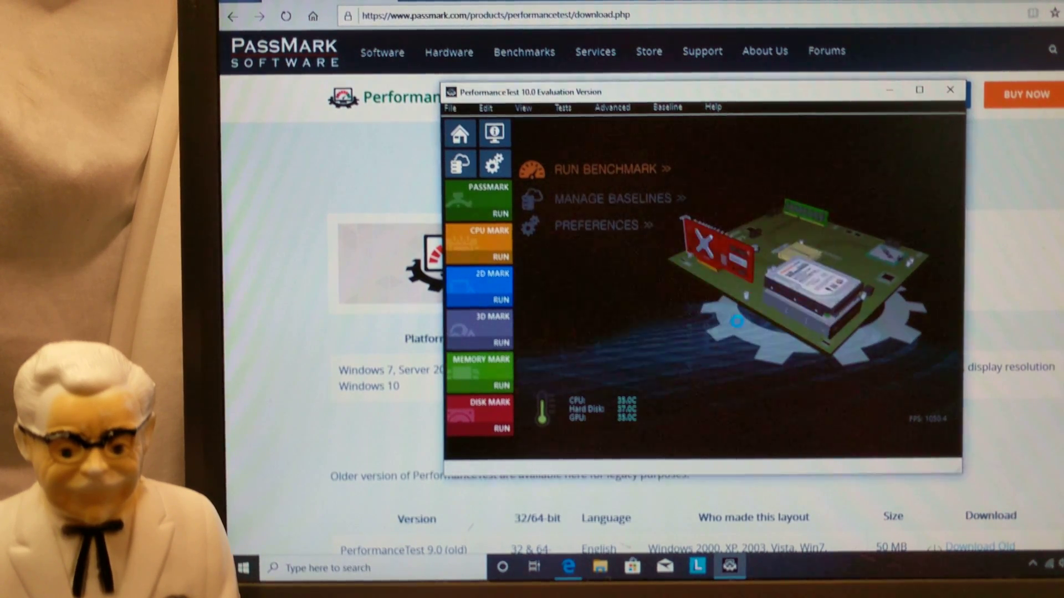
Step: Launch the full PassMark Rating benchmark from the PASSMARK tile, starting the CPU integer math test
click(478, 256)
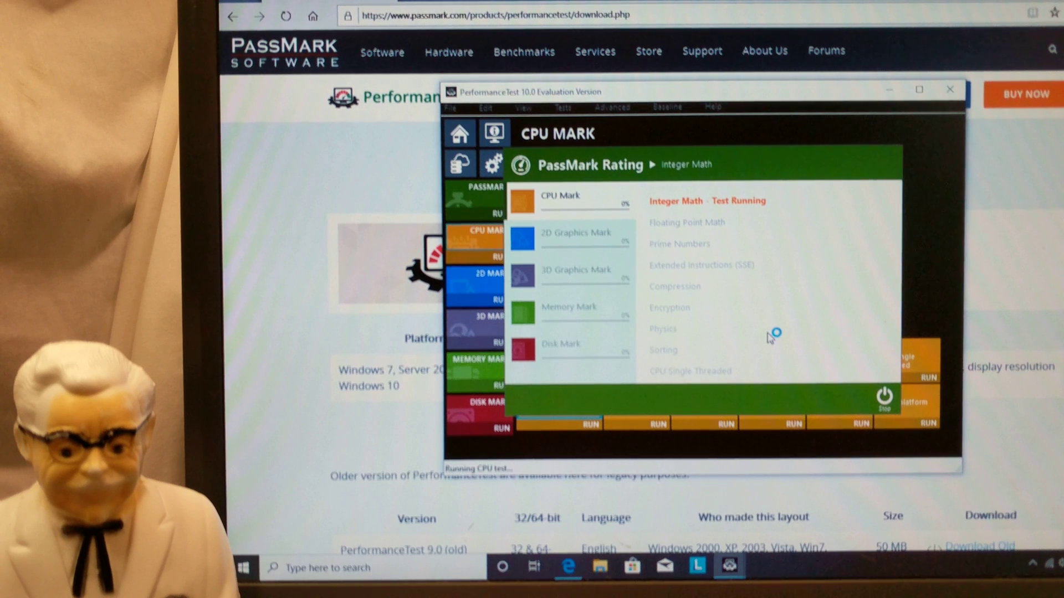